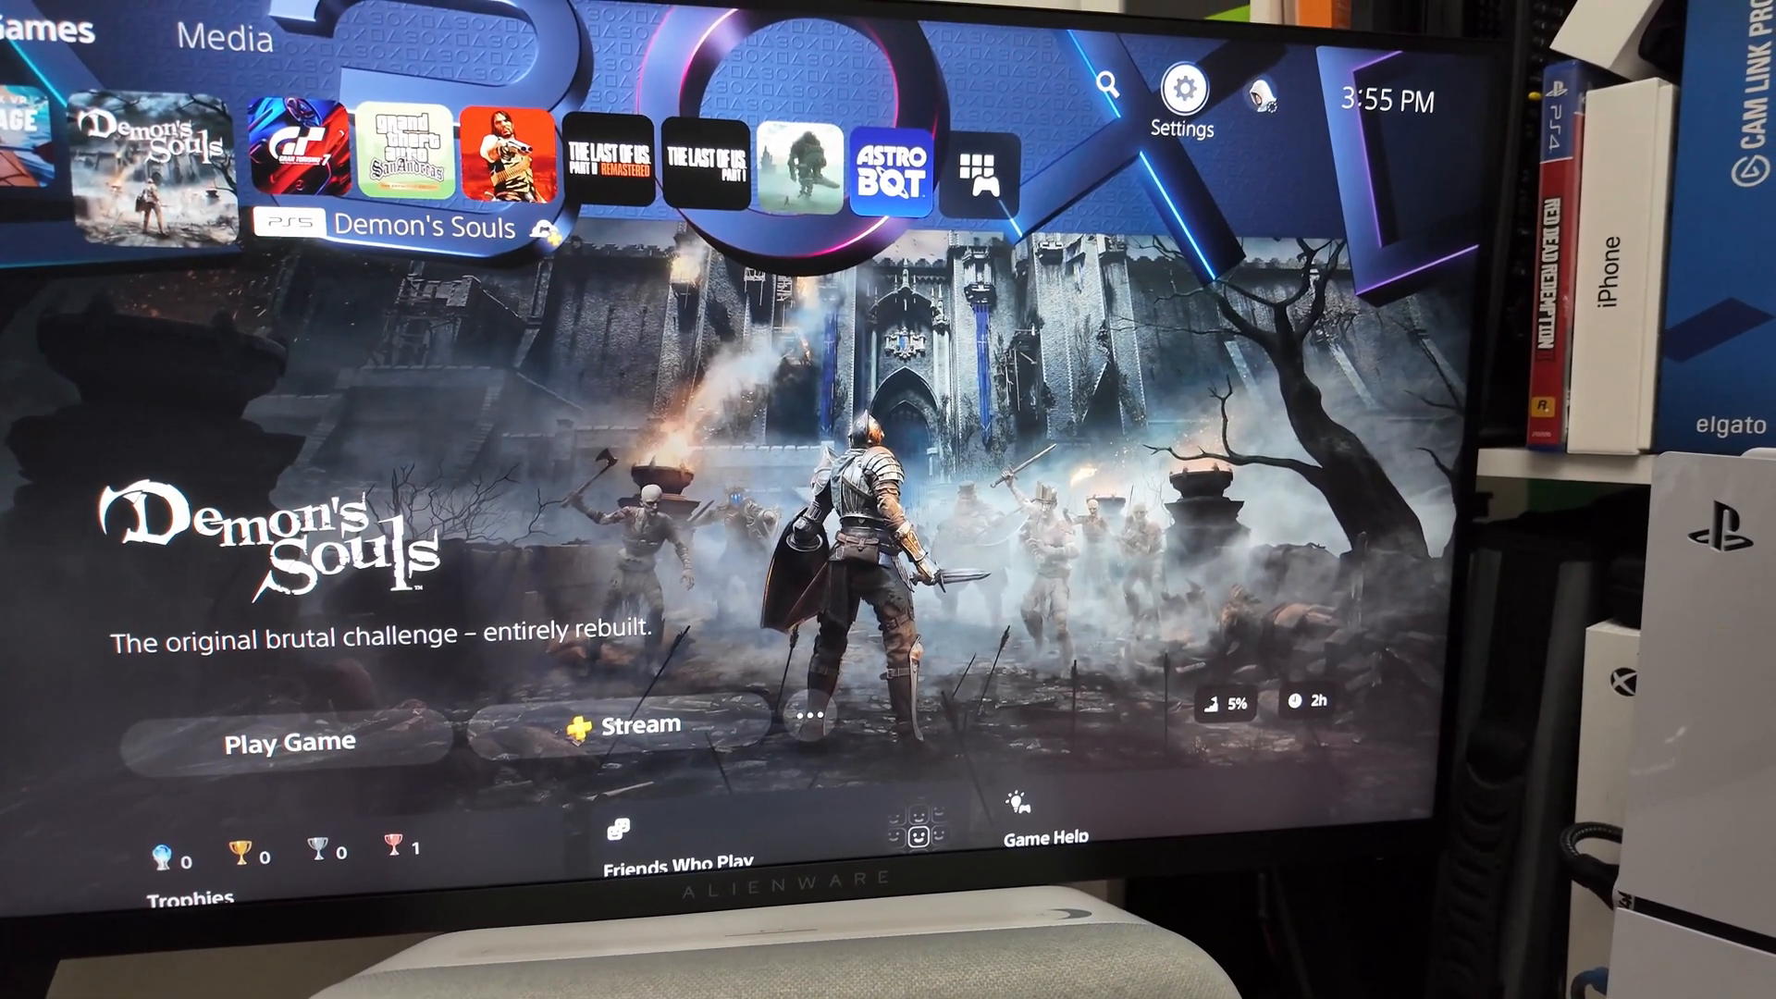
Step: Open the PS5 Settings from the home screen and scroll down to Screen and Video
{"action": "left_click", "coordinate": [1178, 87]}
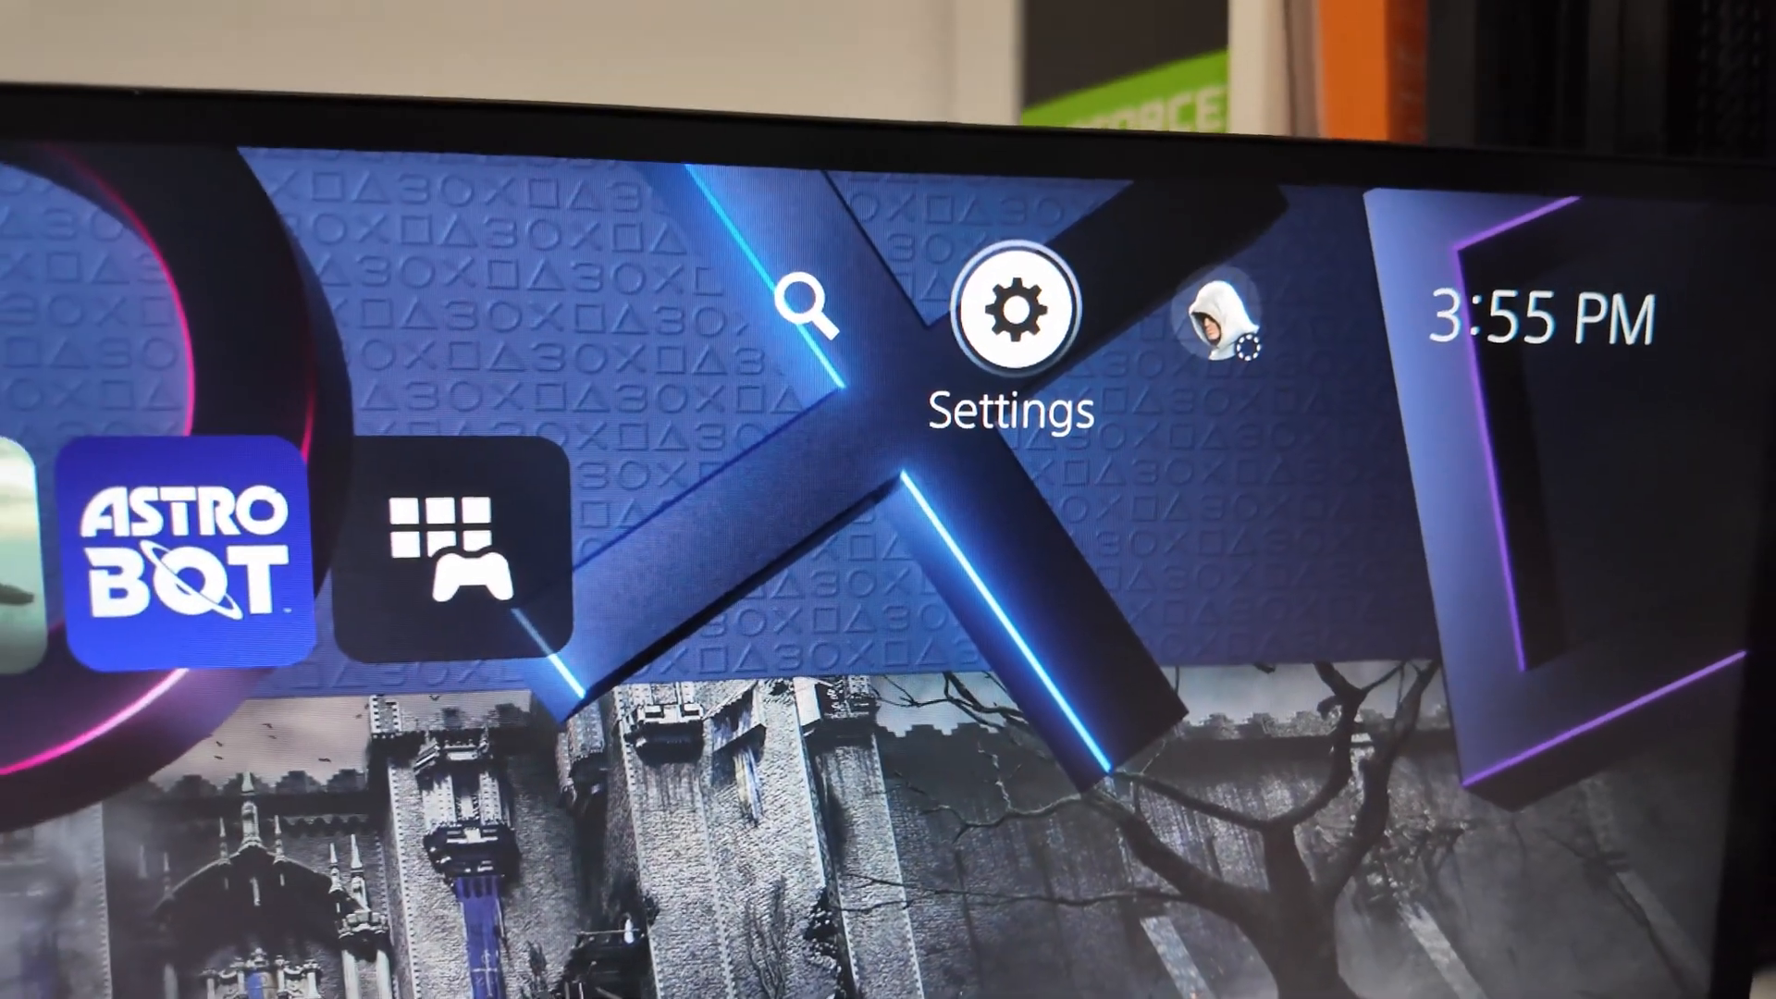
{"action": "left_click", "coordinate": [1021, 307]}
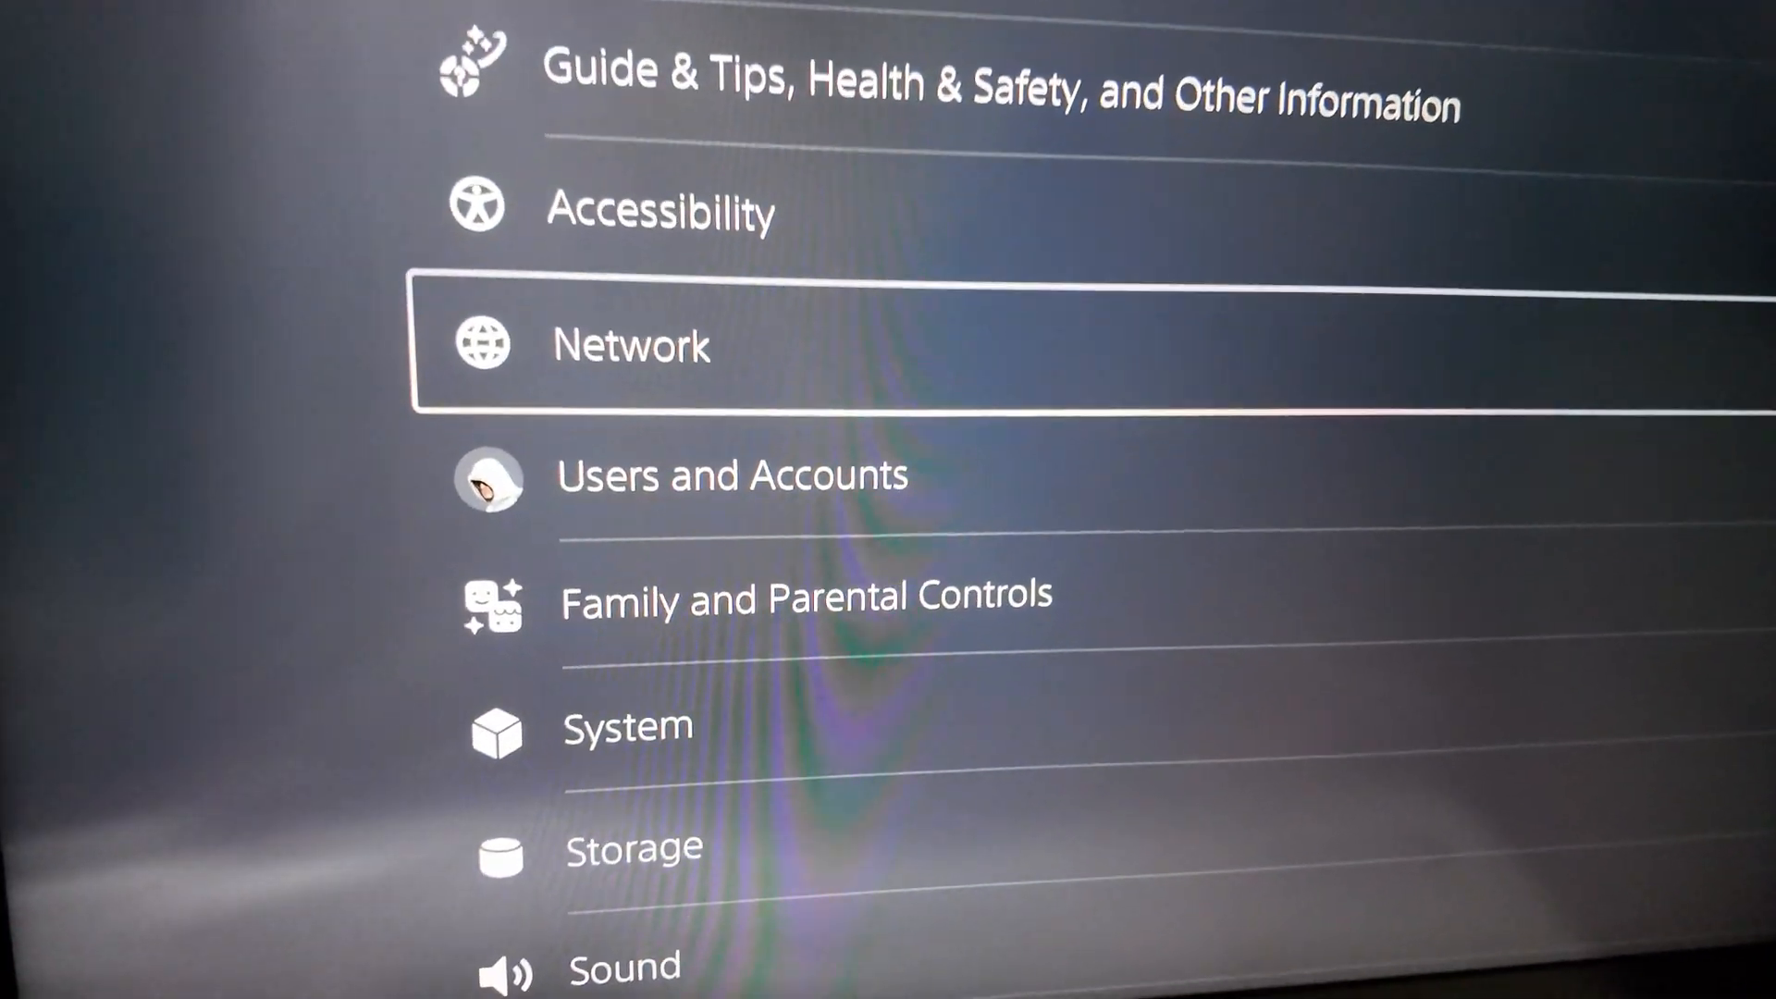
{"action": "scroll", "scroll_direction": "down", "scroll_amount": 3}
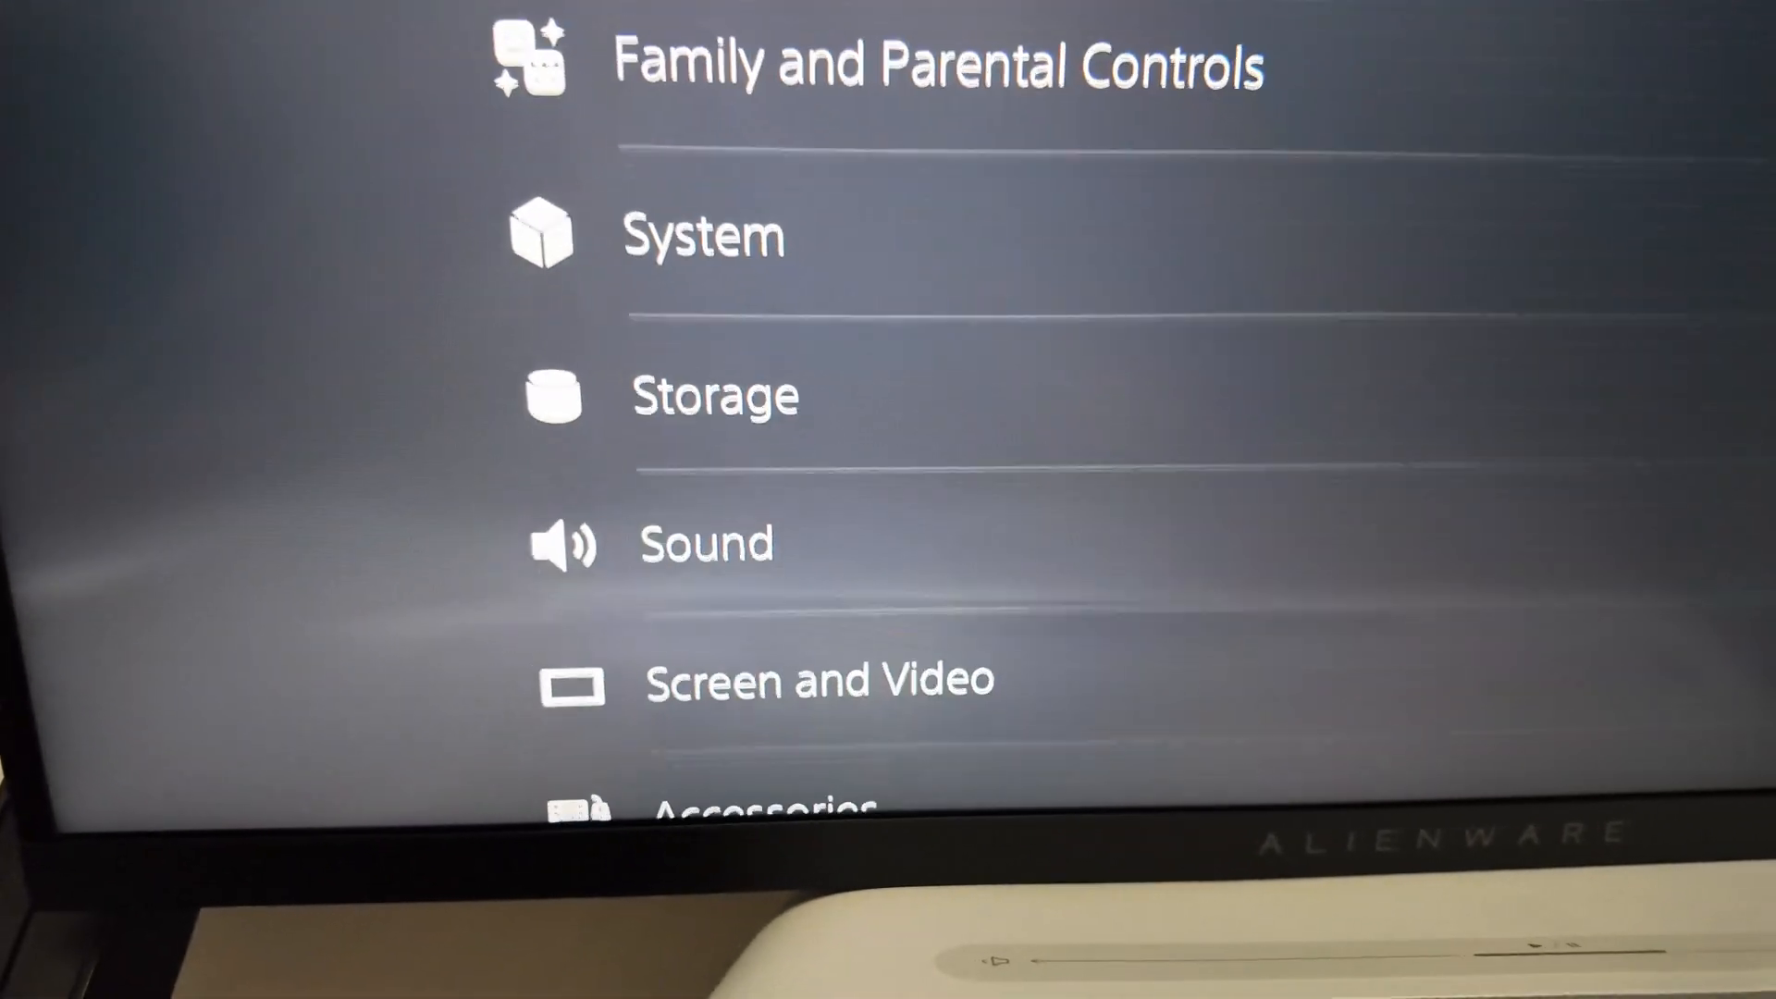
{"action": "scroll", "scroll_direction": "down", "scroll_amount": 3}
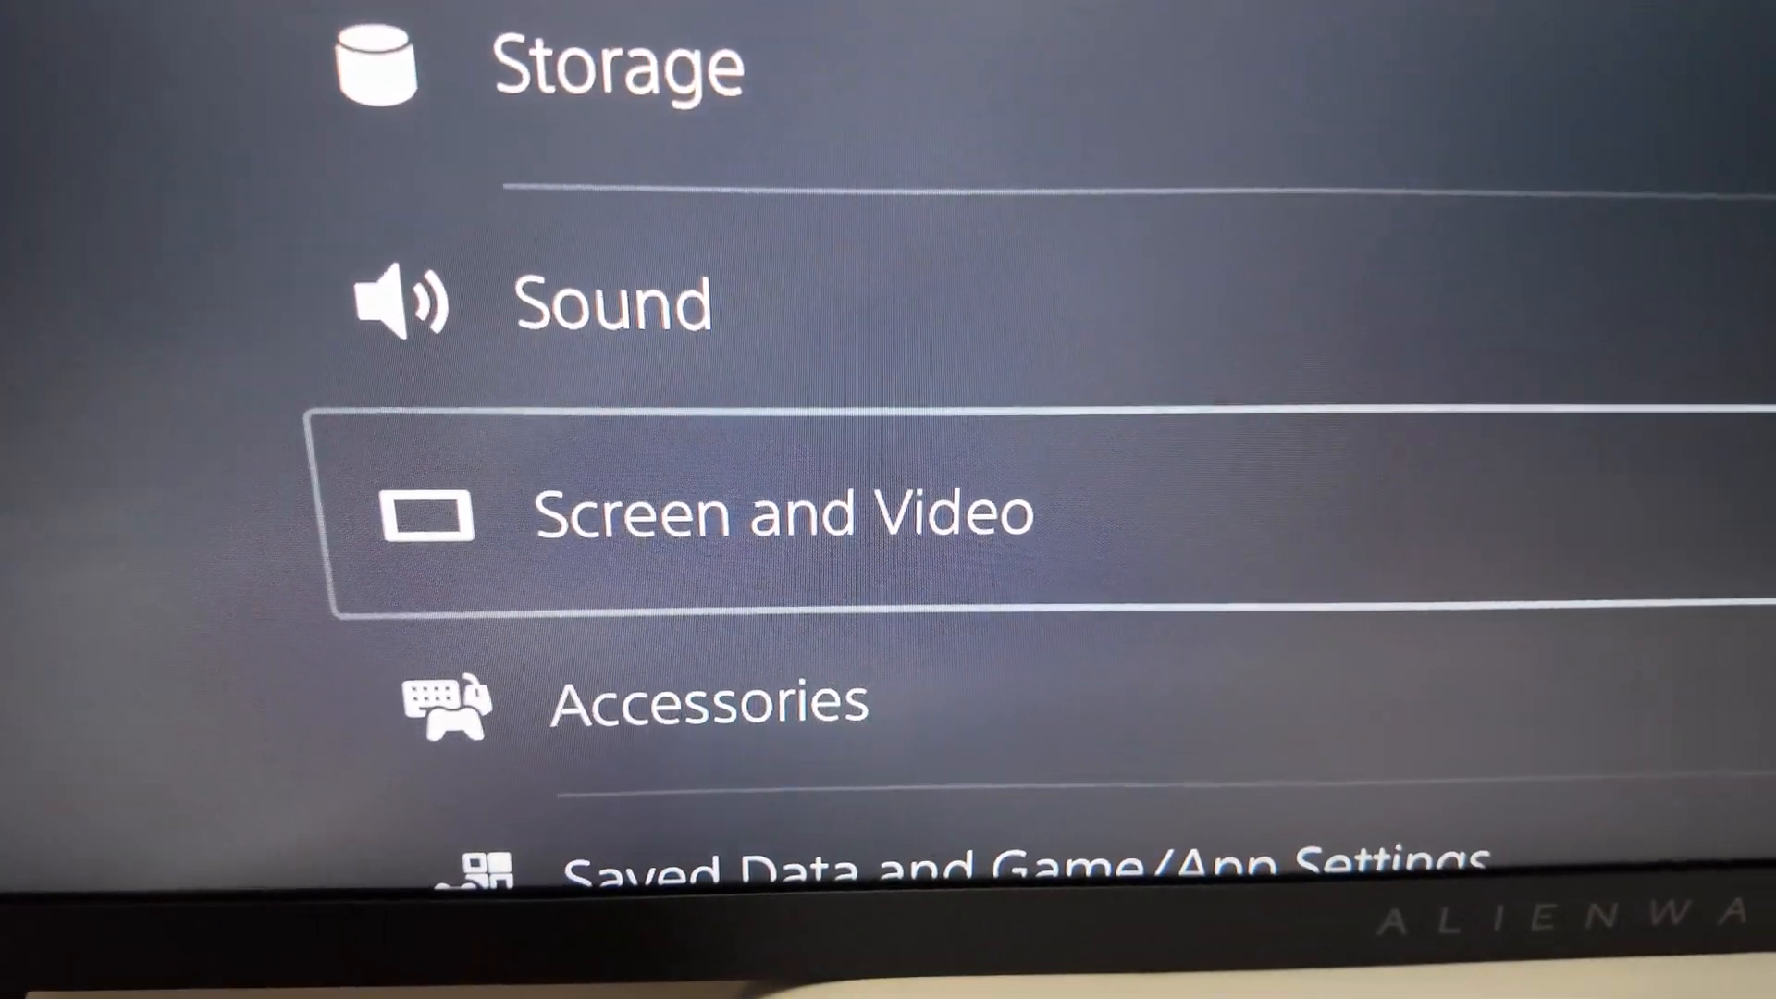
Step: Enter Screen and Video and move through the Video Output options to Test 1440p Output
{"action": "left_click", "coordinate": [779, 513]}
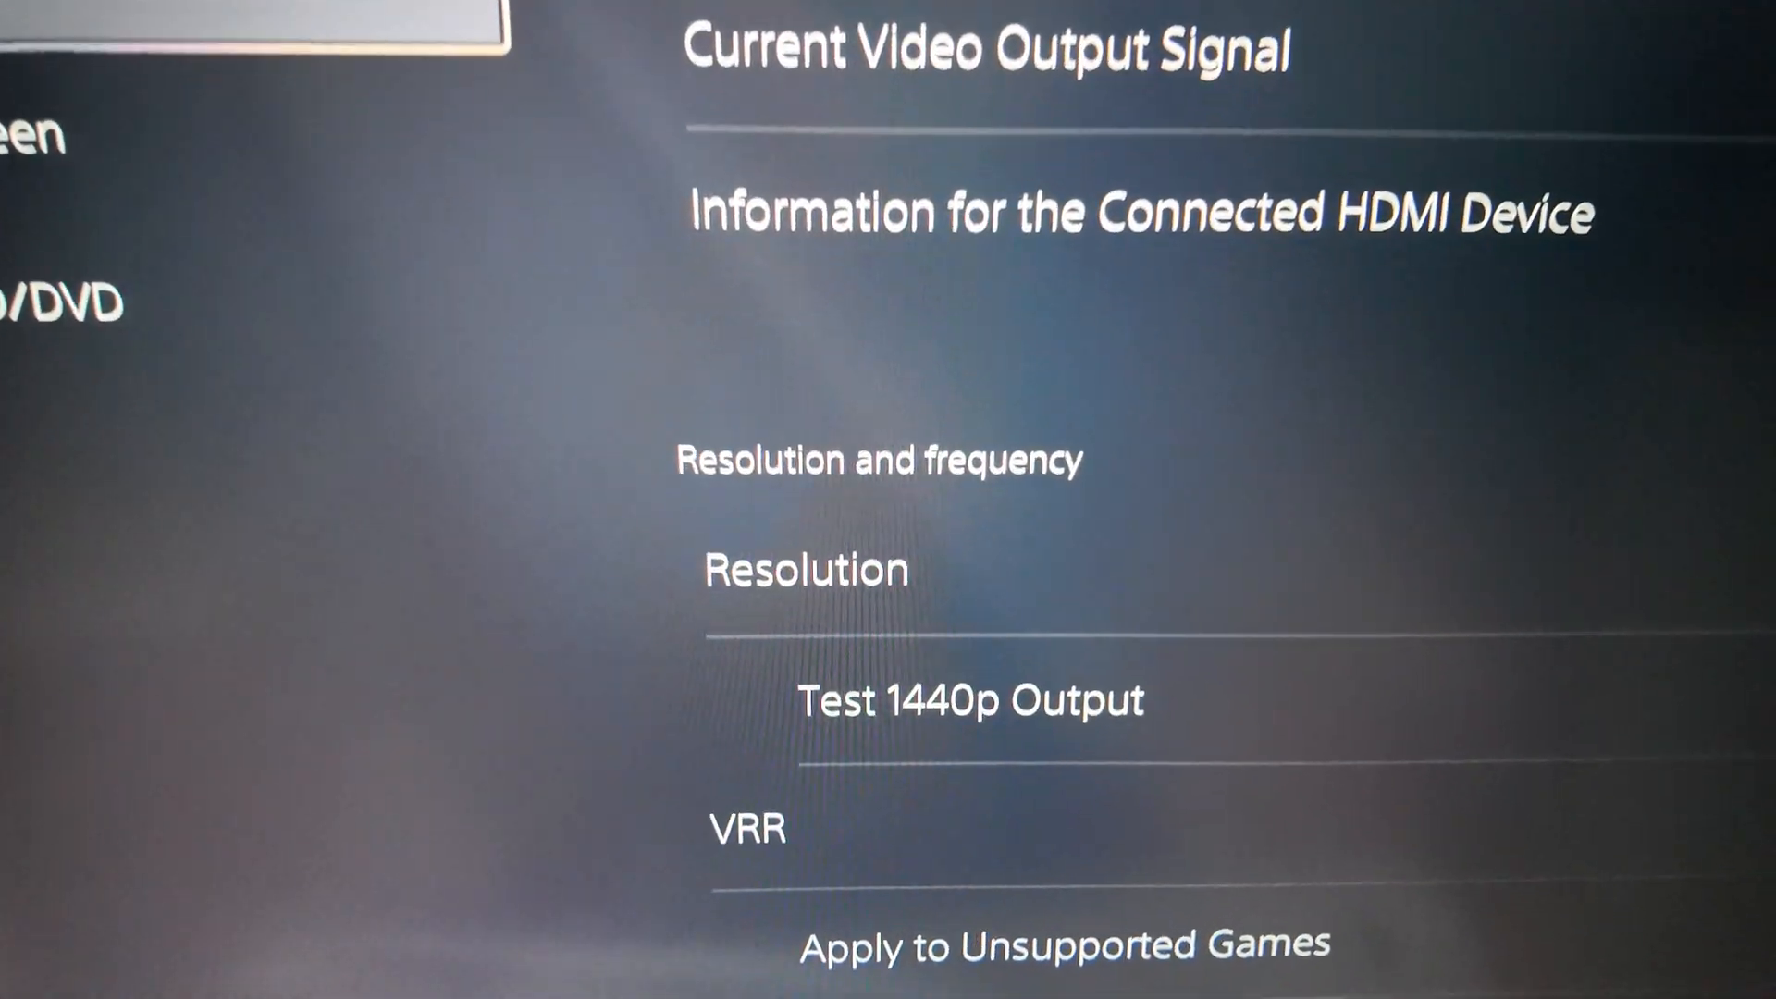
{"action": "scroll", "scroll_direction": "down", "scroll_amount": 3}
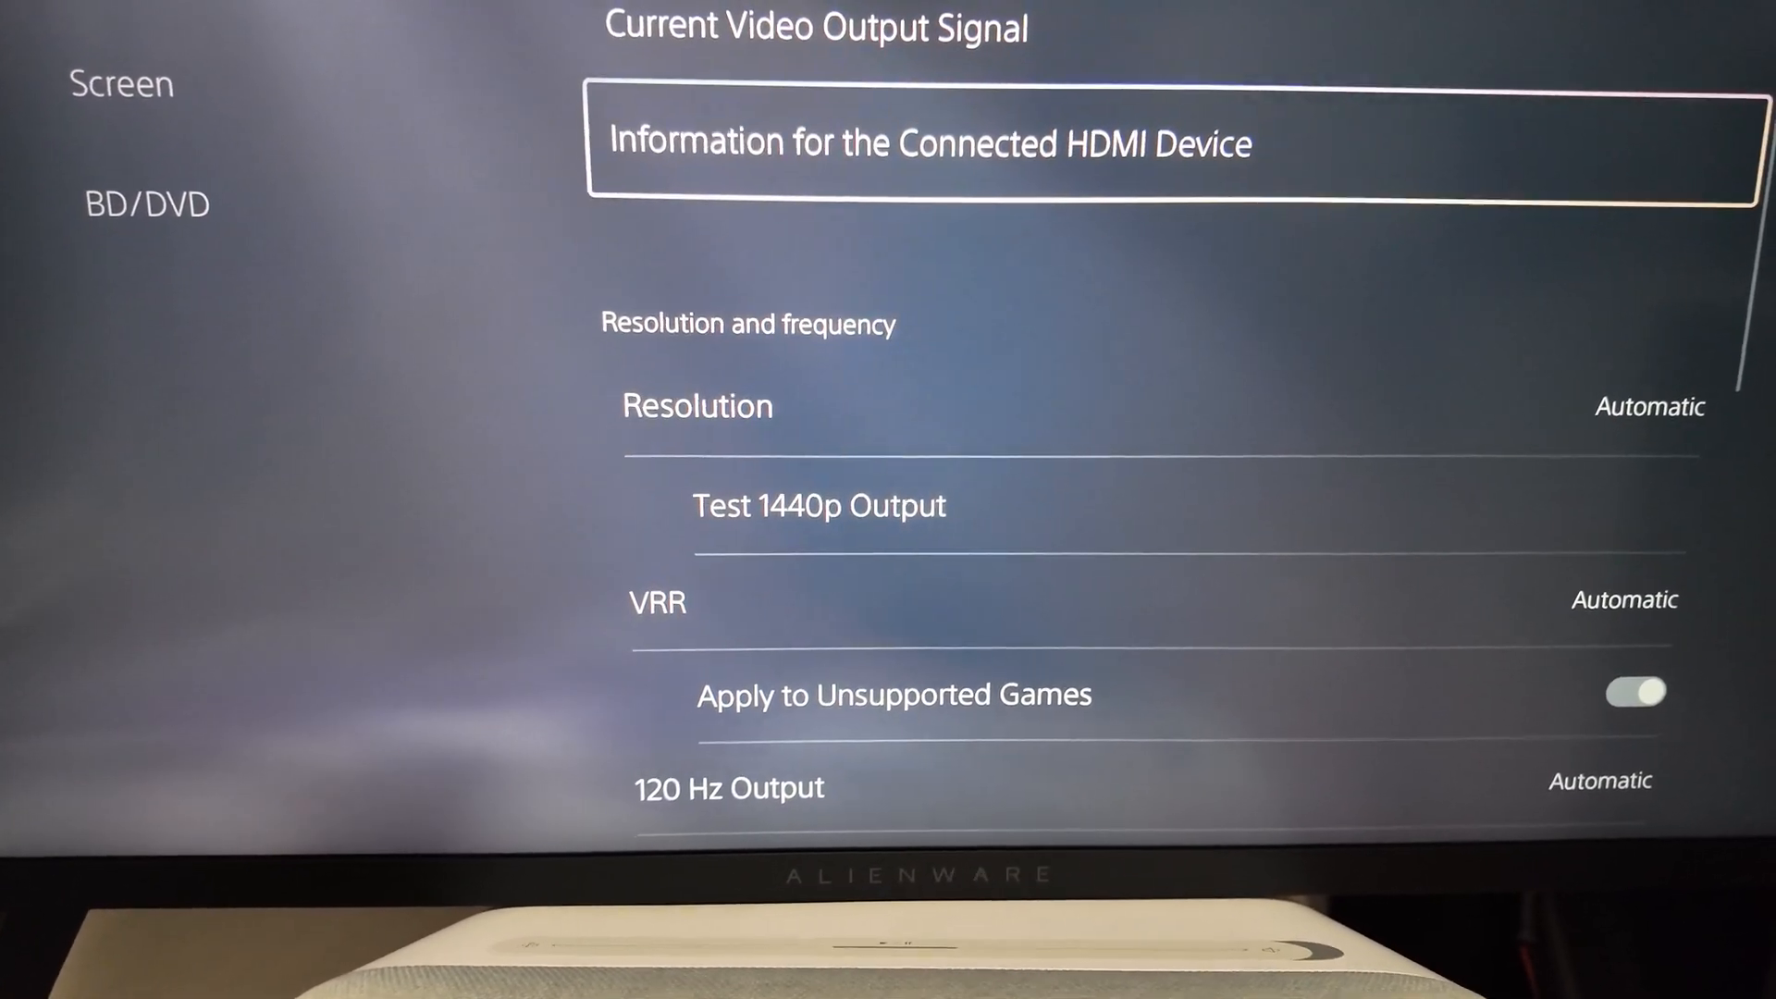
{"action": "key", "text": "down"}
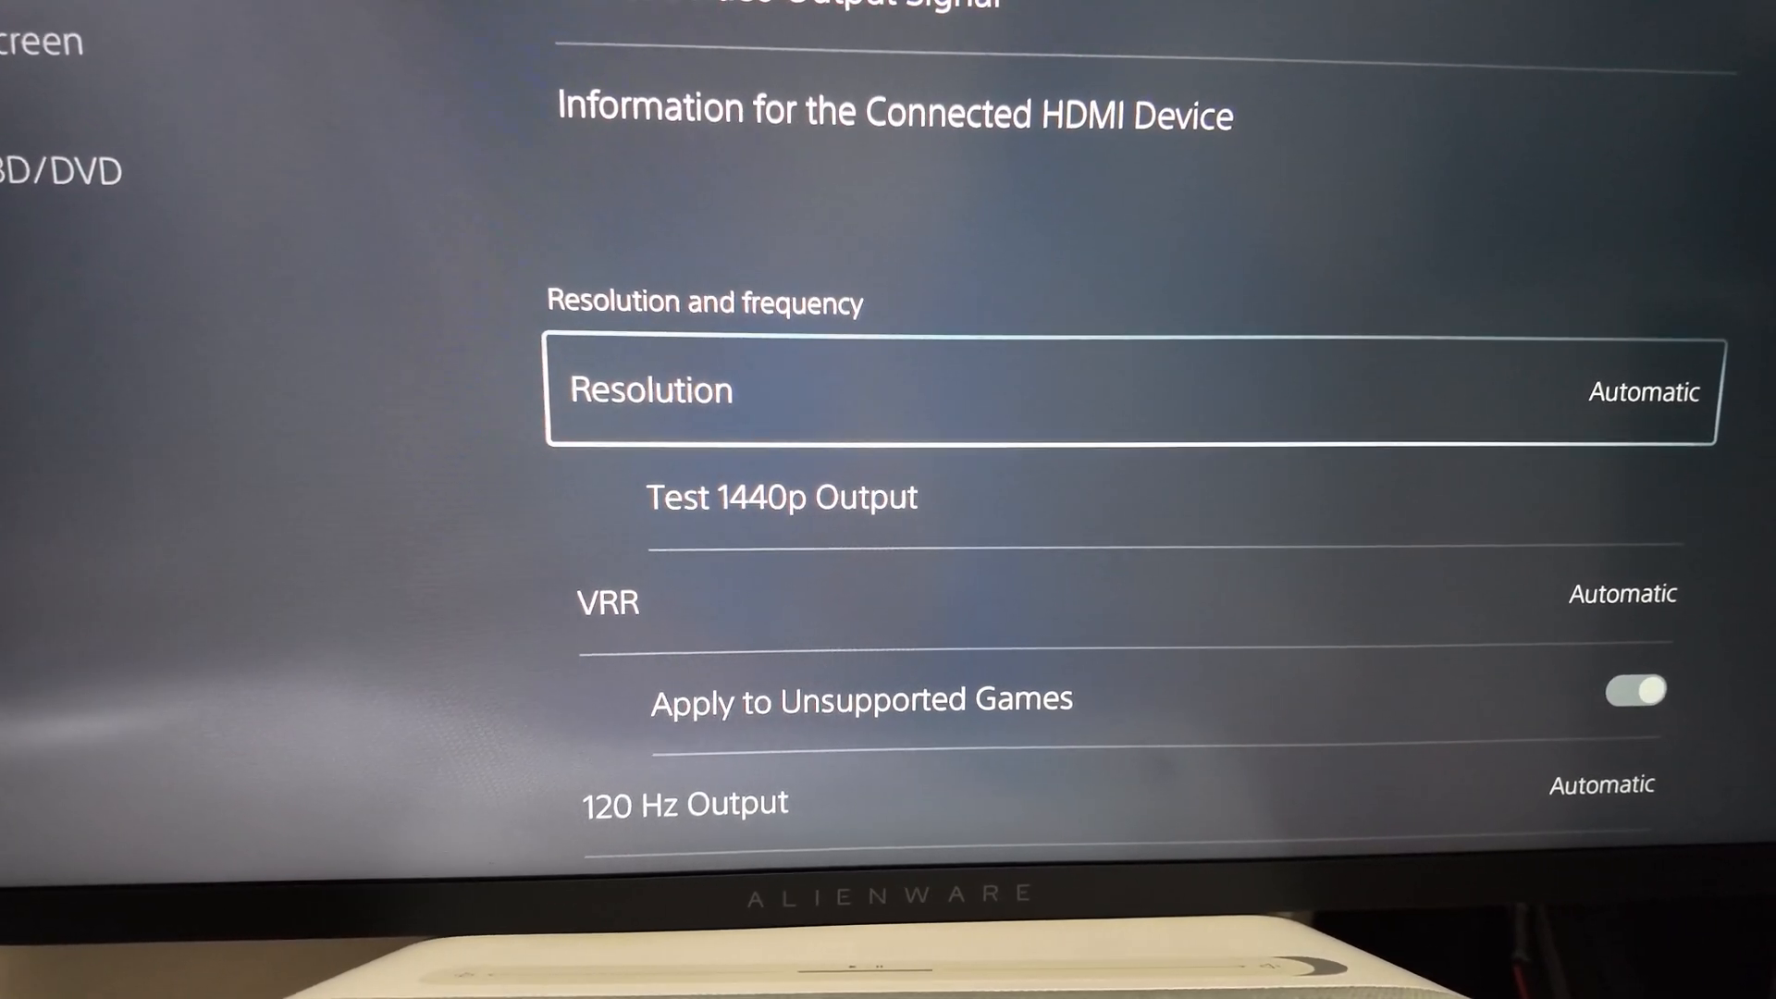
{"action": "key", "text": "down"}
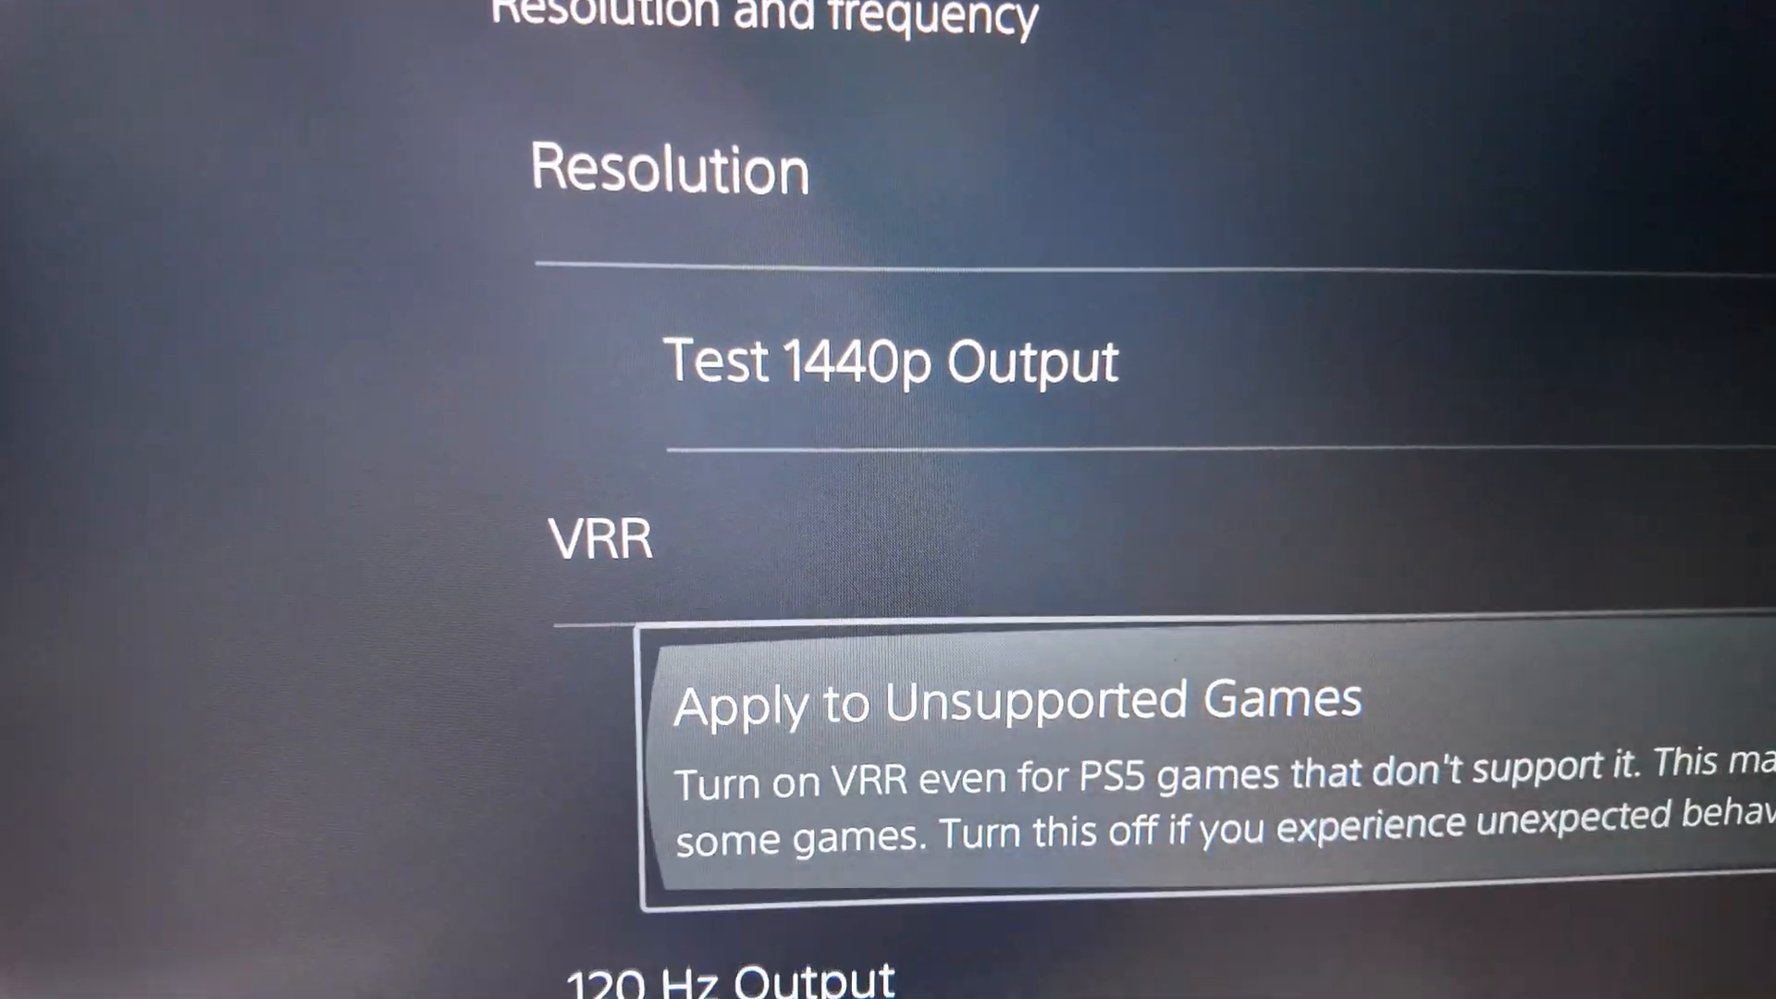
{"action": "key", "text": "Up"}
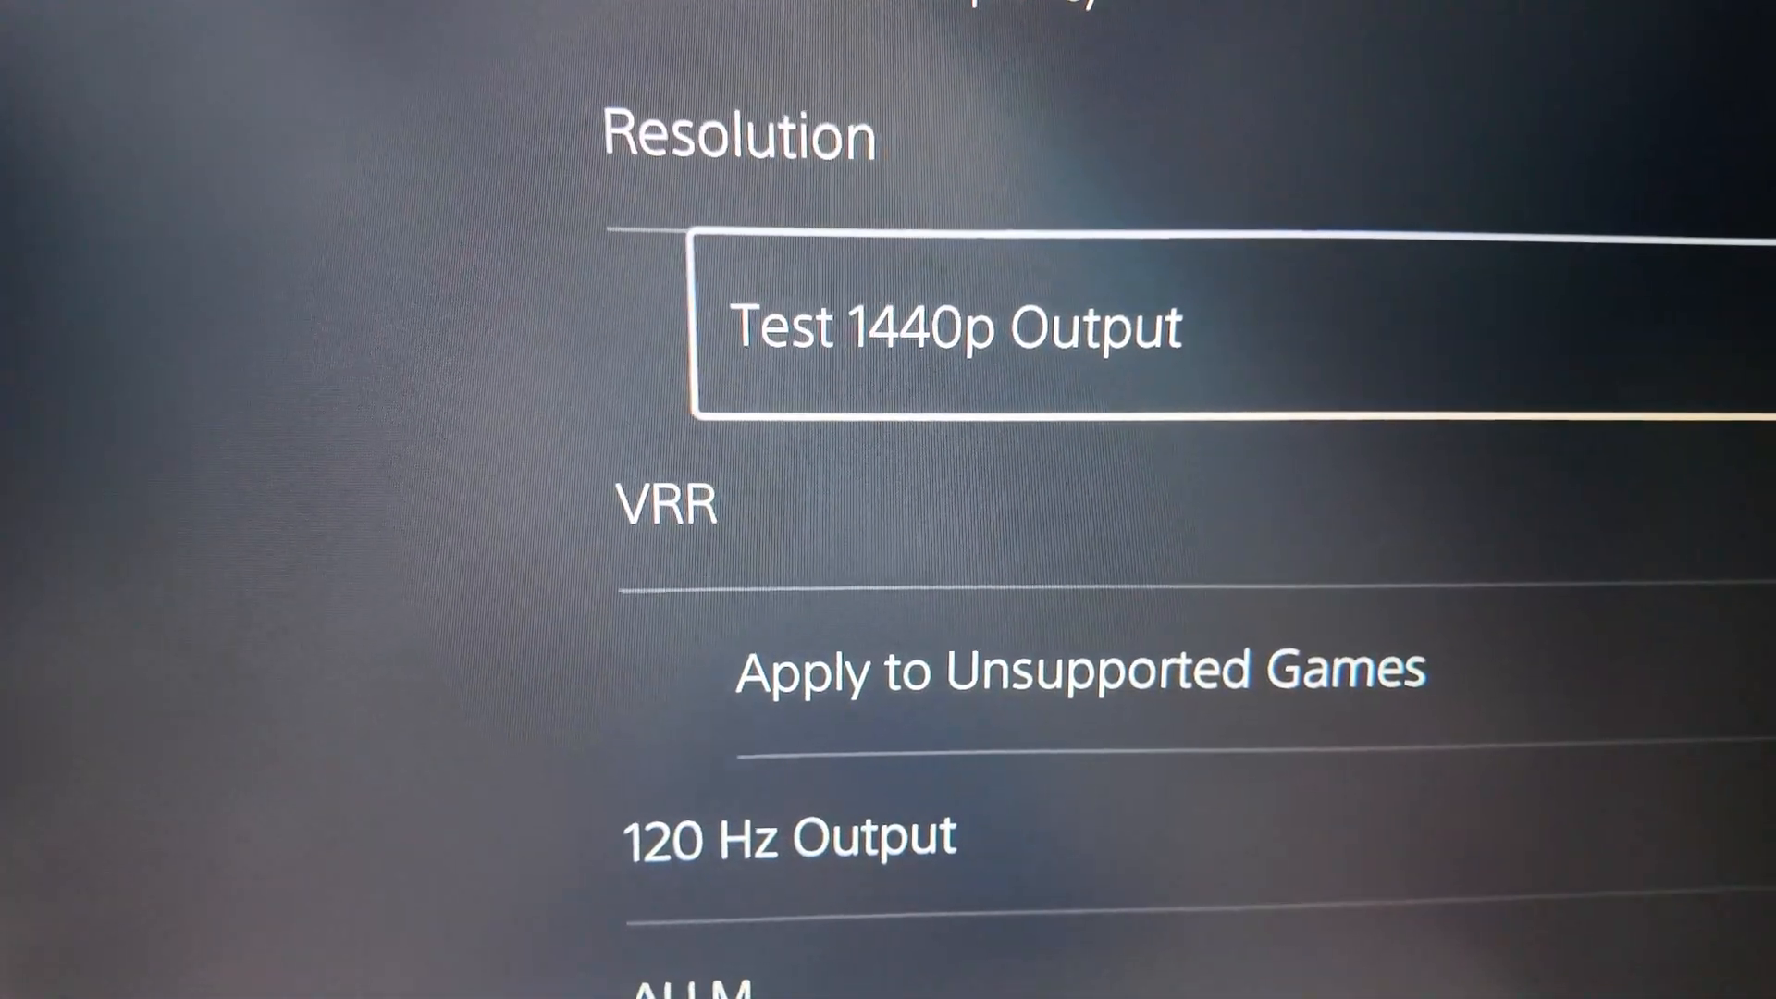
Step: Run Test 1440p Output and confirm 60 Hz, 120 Hz and VRR supported, then dismiss results
{"action": "left_click", "coordinate": [952, 328]}
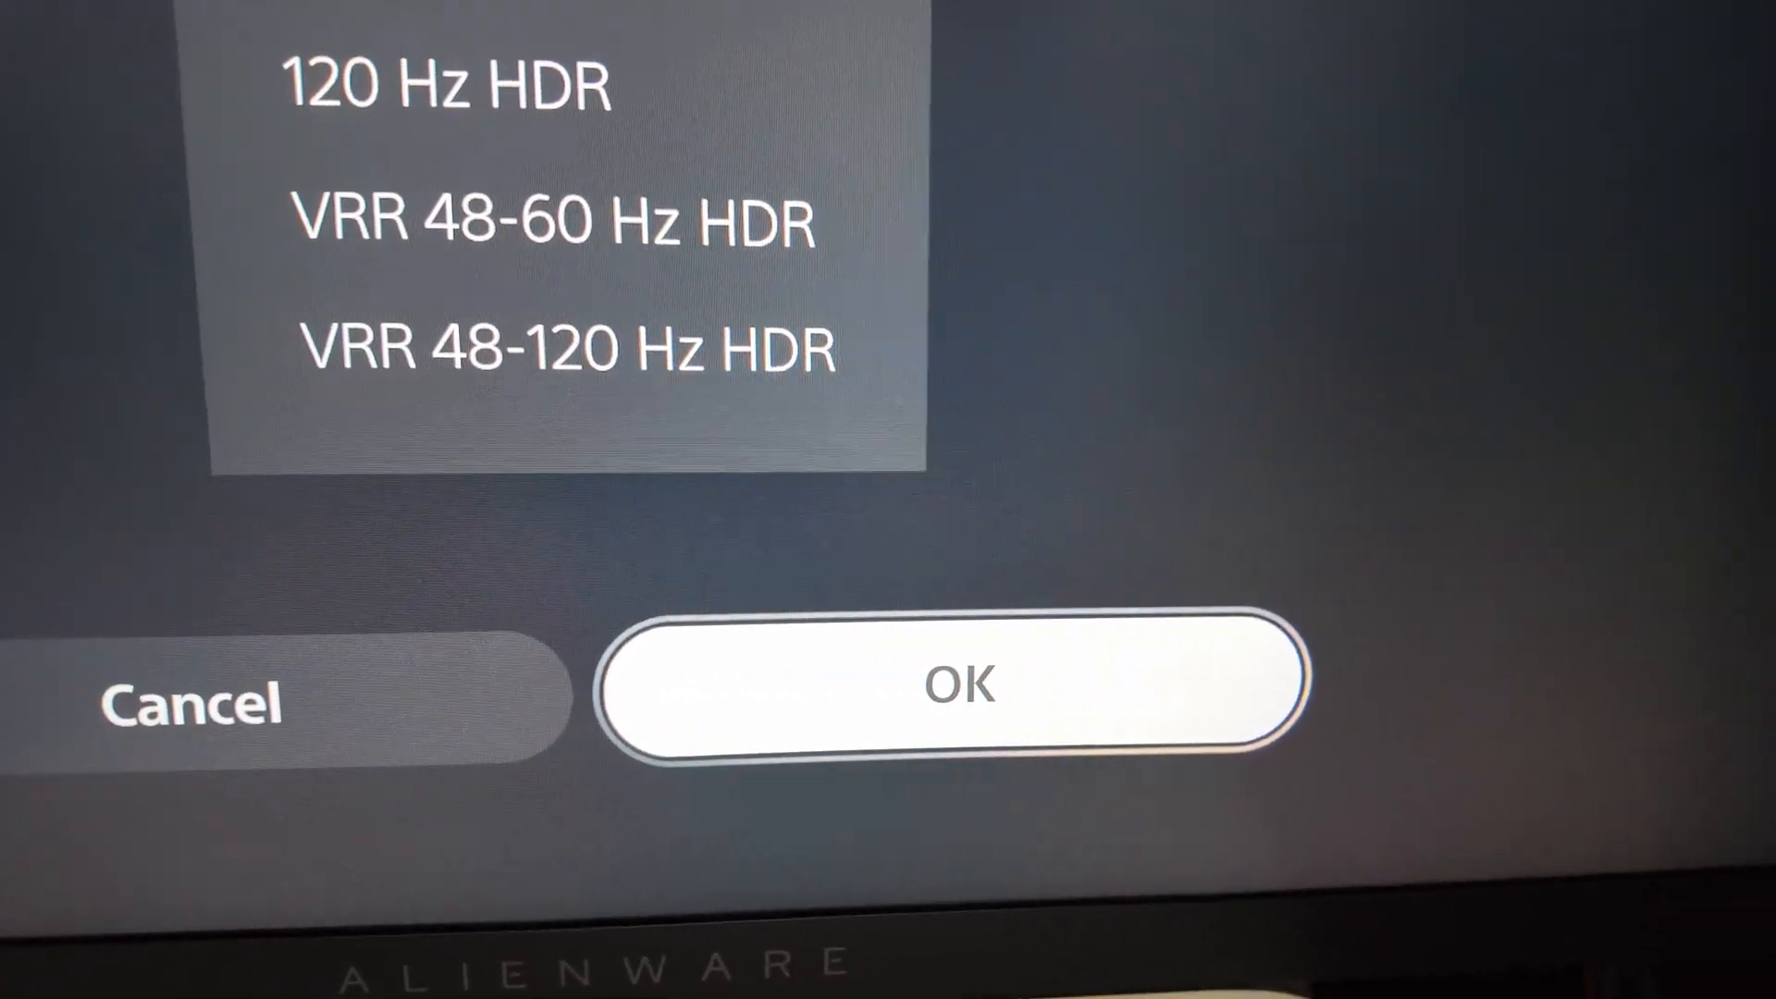
{"action": "left_click", "coordinate": [962, 687]}
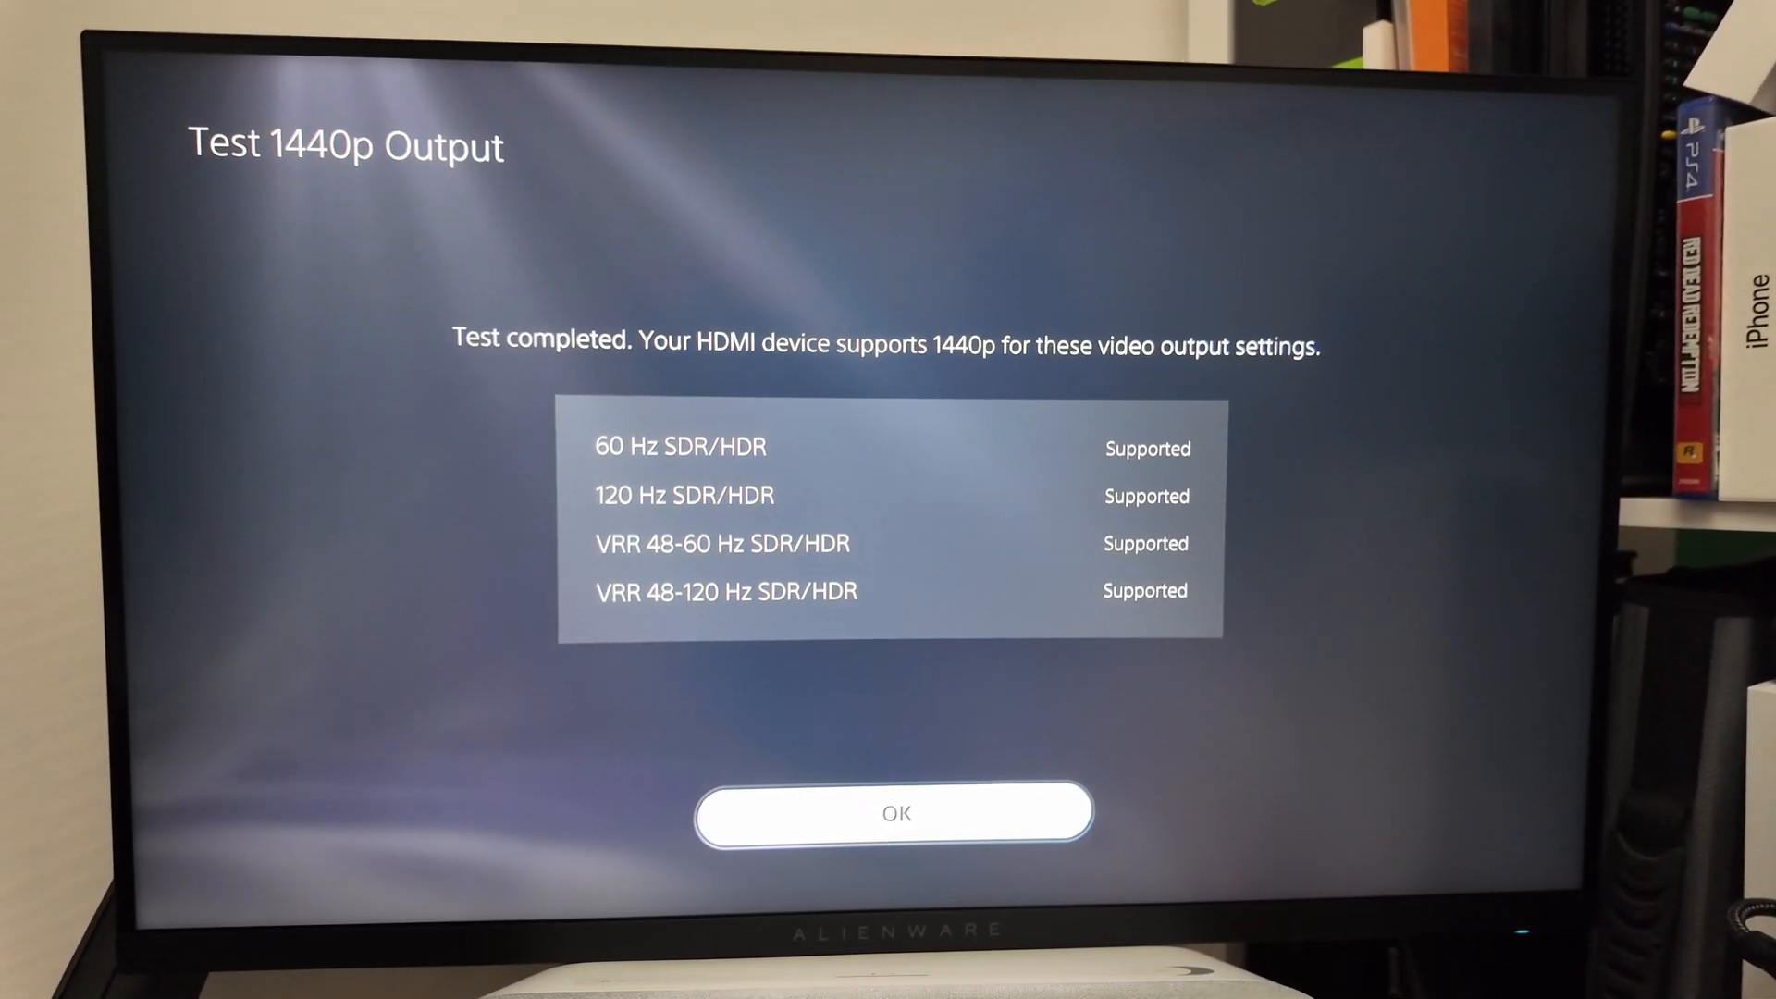
{"action": "left_click", "coordinate": [894, 811]}
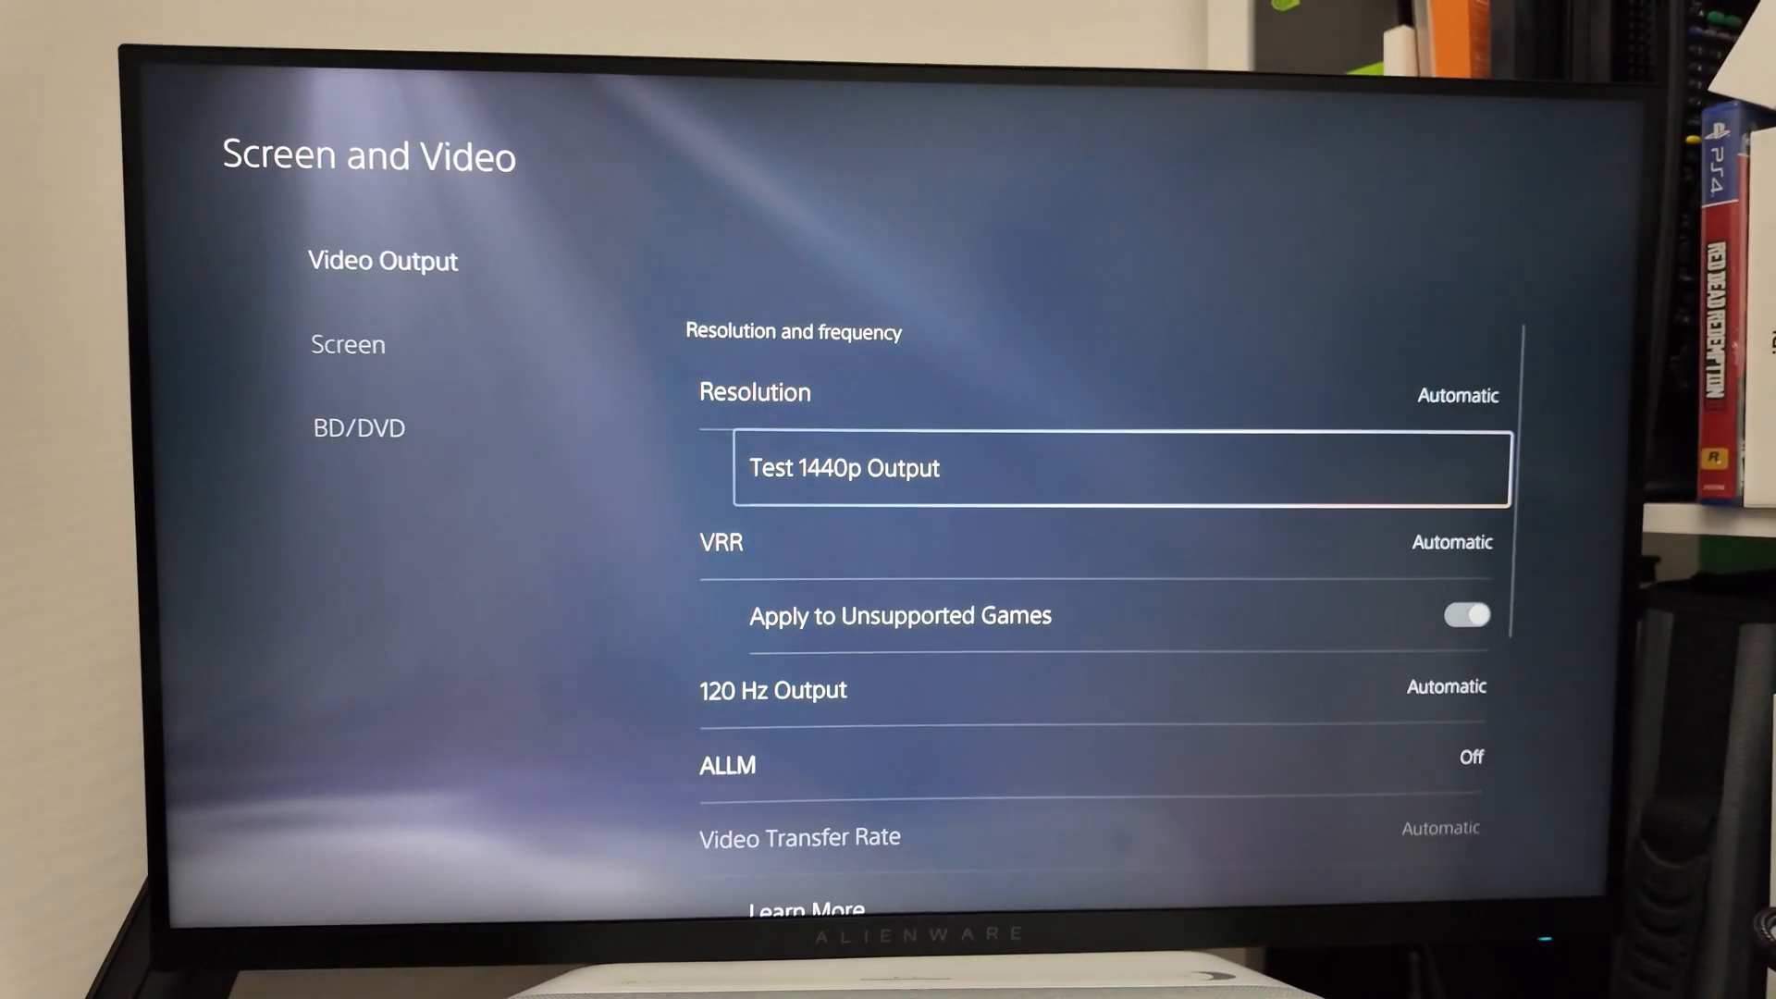